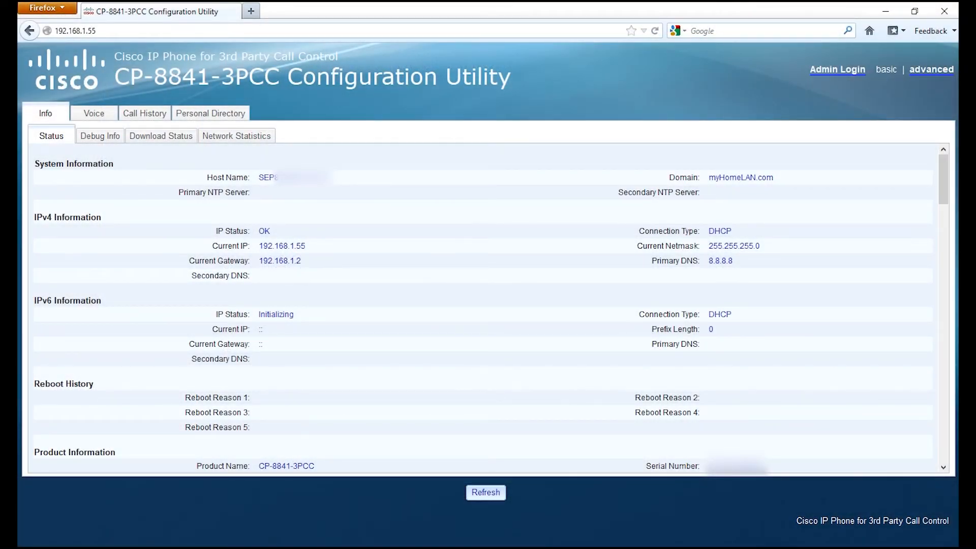
mouse_move(163, 173)
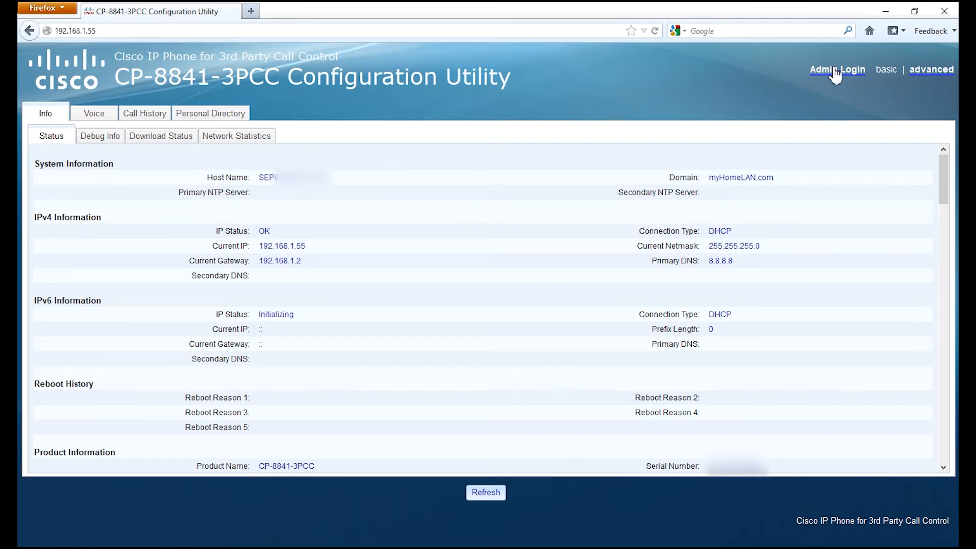
mouse_move(837, 69)
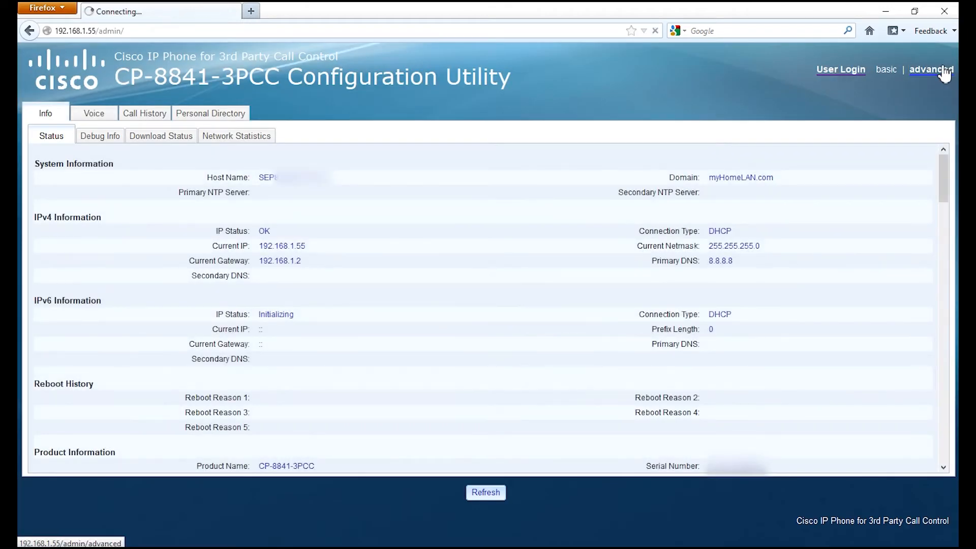
- Switch to the advanced admin view and show the Voice Provisioning settings
click(931, 69)
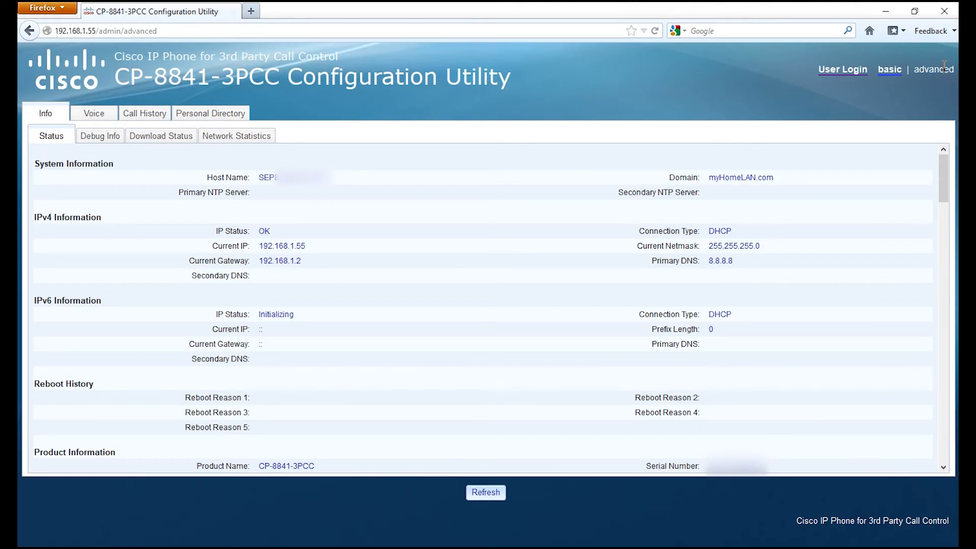
mouse_move(94, 113)
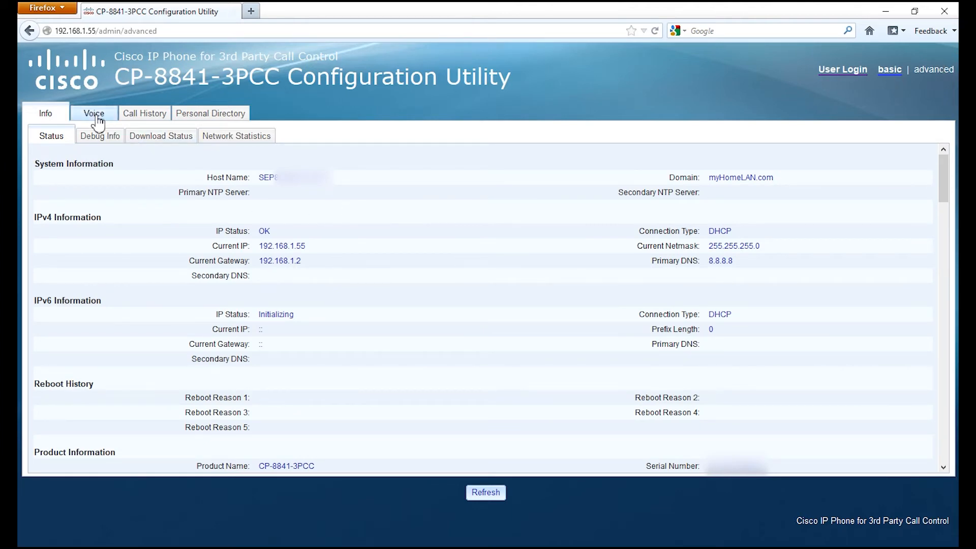
click(94, 113)
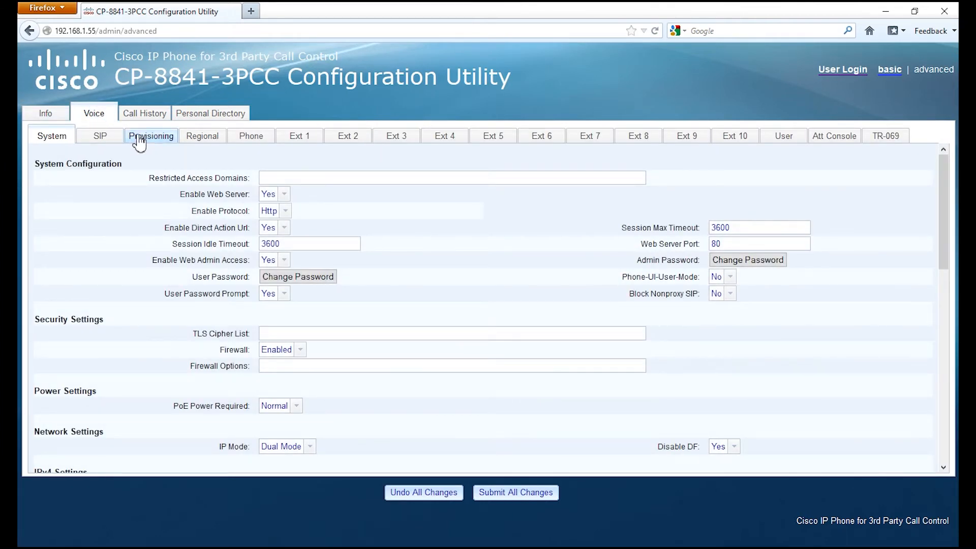
click(150, 136)
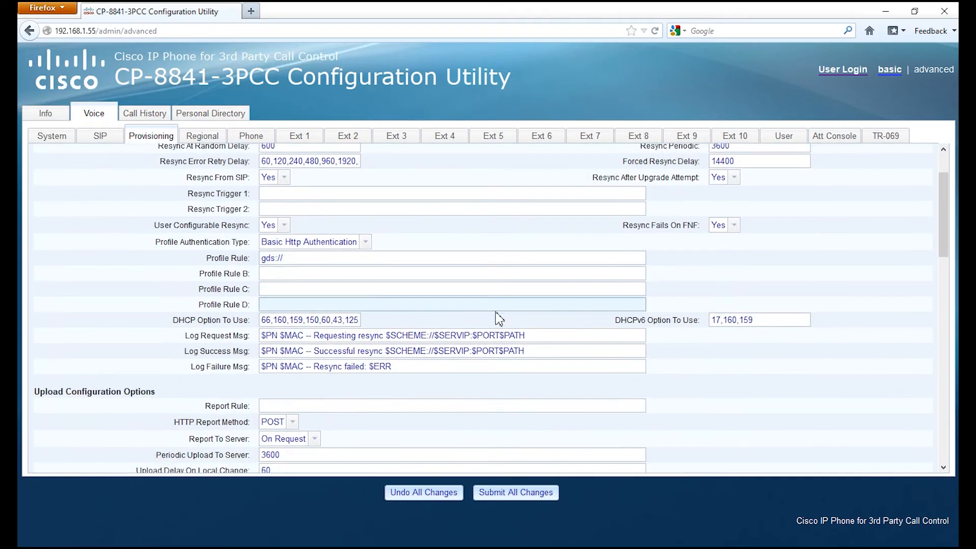
scroll(down, 3)
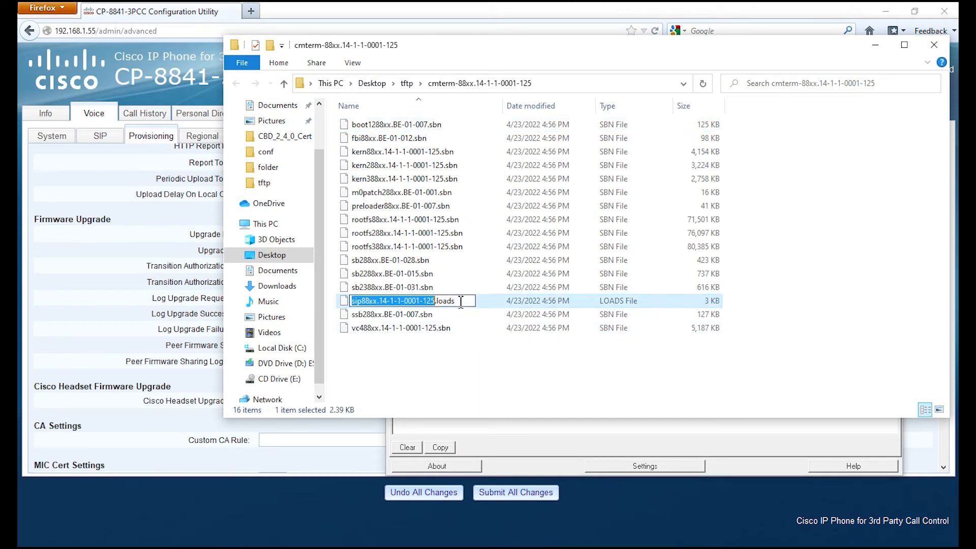
- Copy the sip88xx .loads firmware file name from the tftp folder
right_click(392, 301)
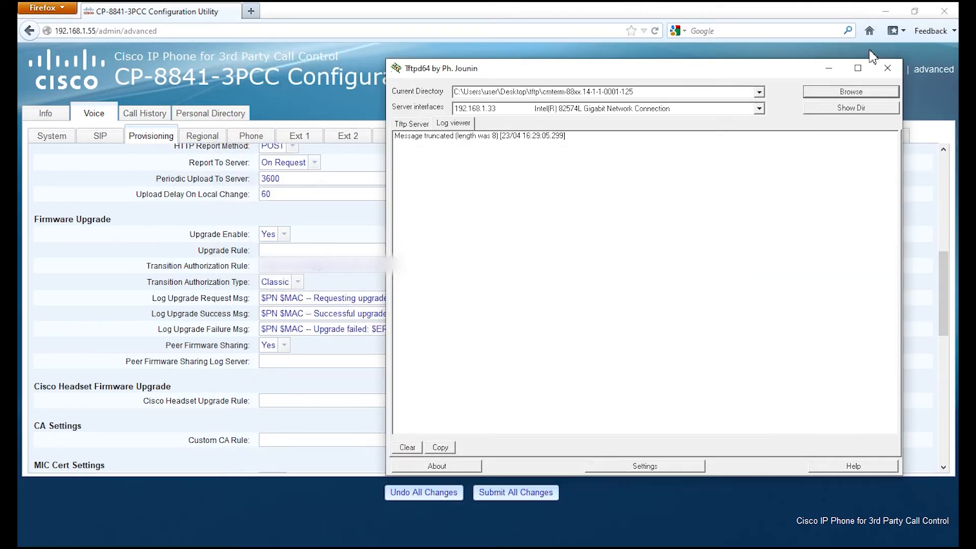
- Set Upgrade Rule to tftp://192.168.1.33/sip88xx.14-1-1-0001-125.loads and submit all changes
click(321, 249)
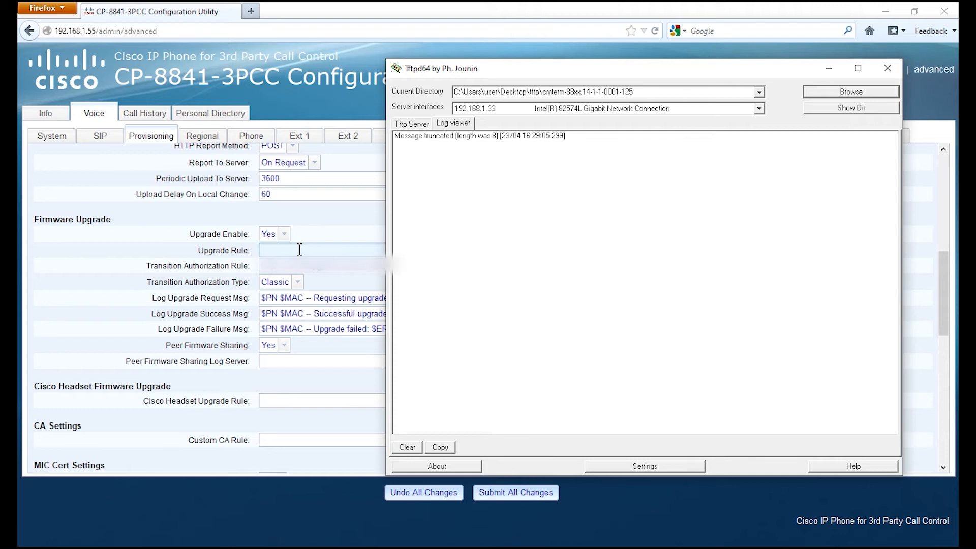
click(888, 68)
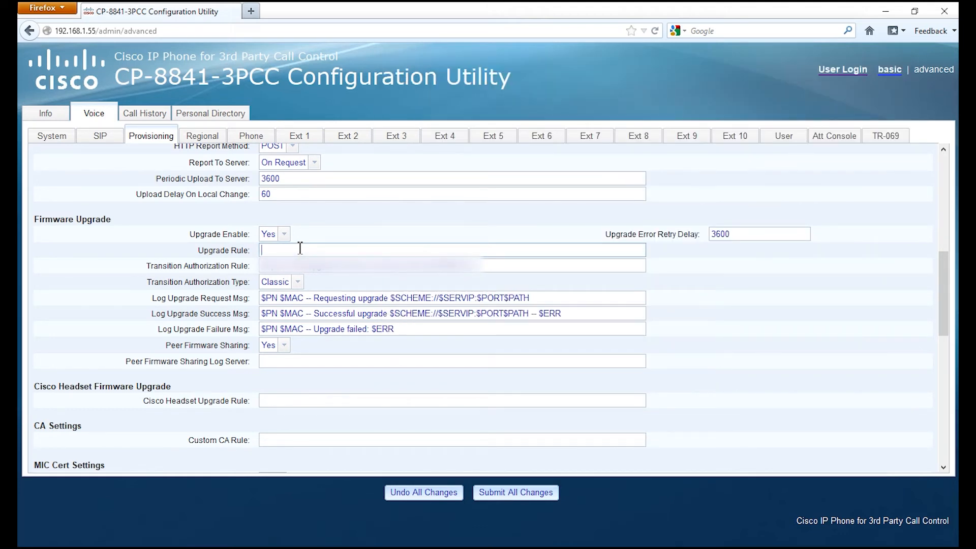
text(tftp)
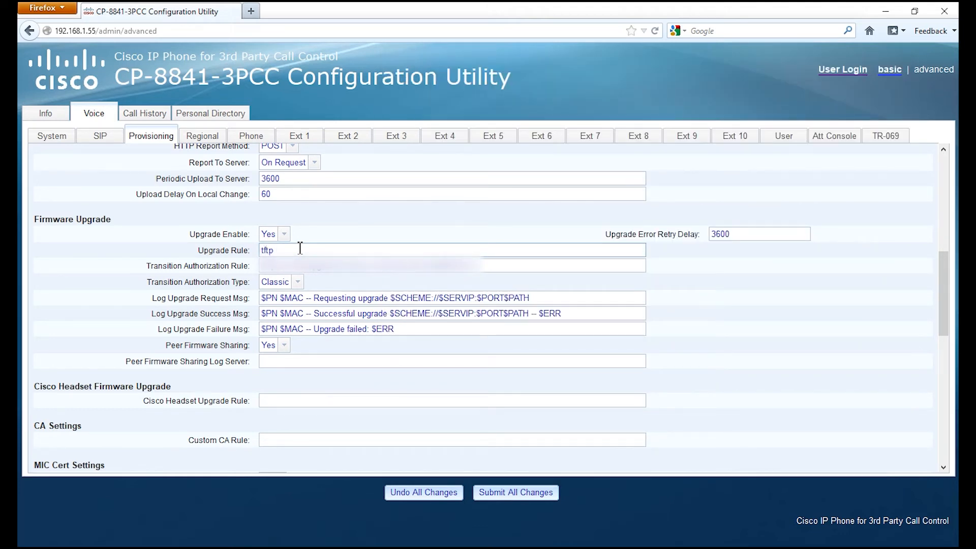
text(://)
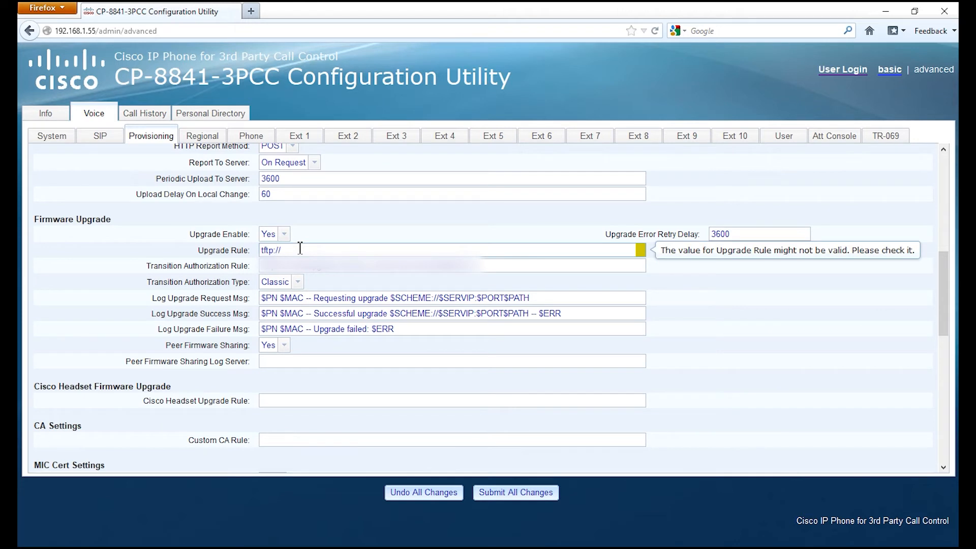
text(192.)
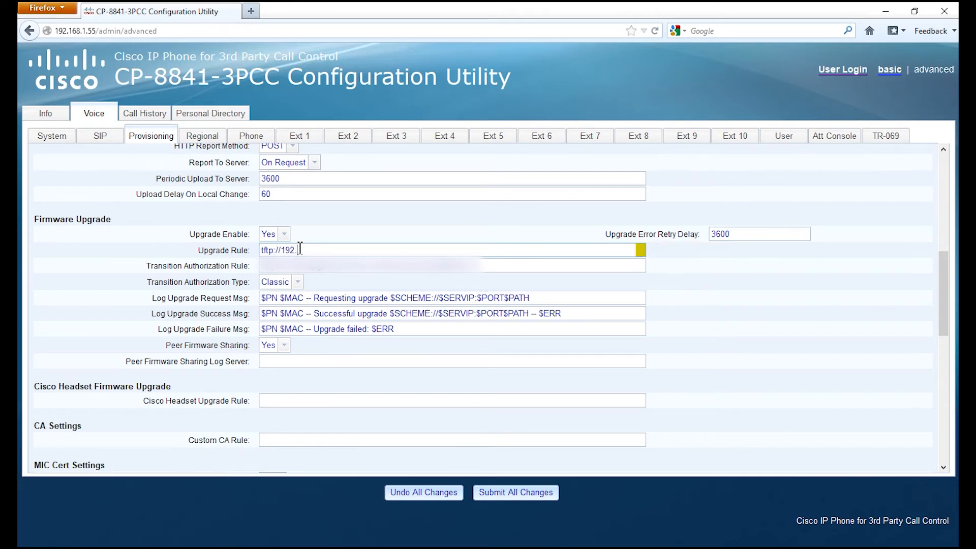
text(168.1.33/sip88xx.14-1-1-0001-125.loads)
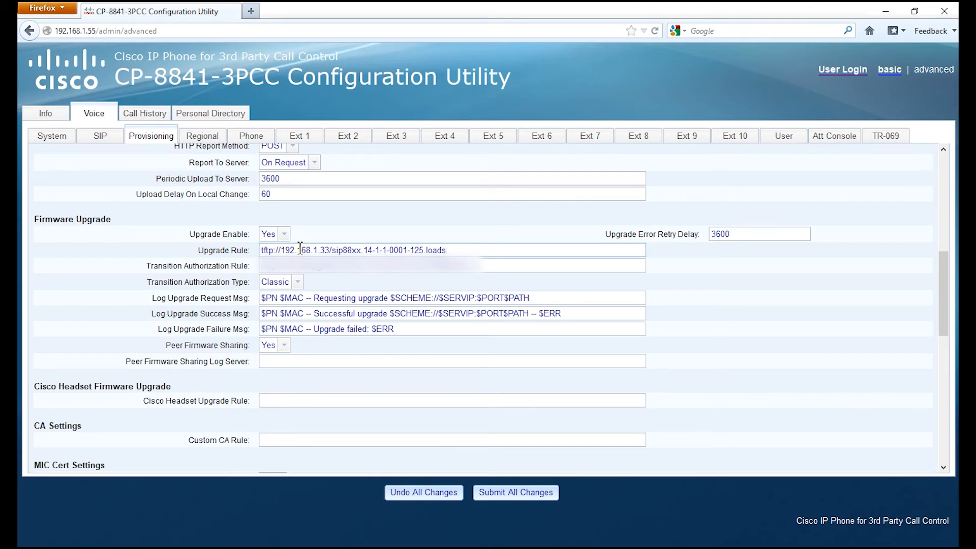
click(445, 250)
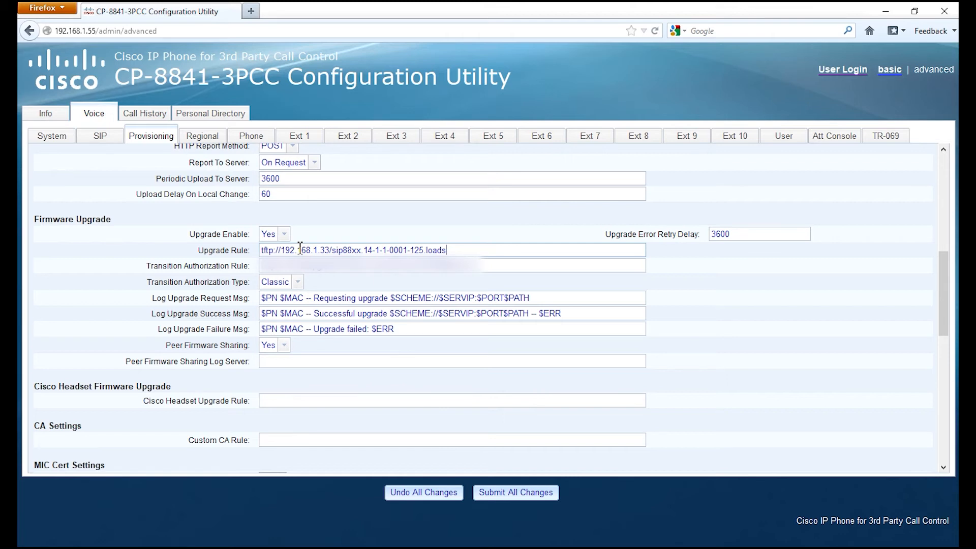
click(515, 493)
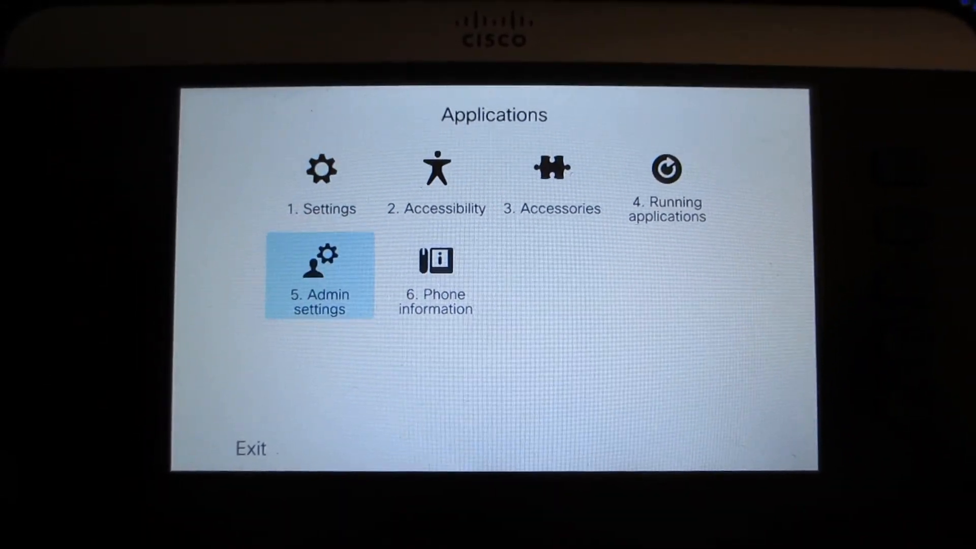
- Open Phone information to confirm active load sip88xx.14-1-1-0001-125
click(435, 277)
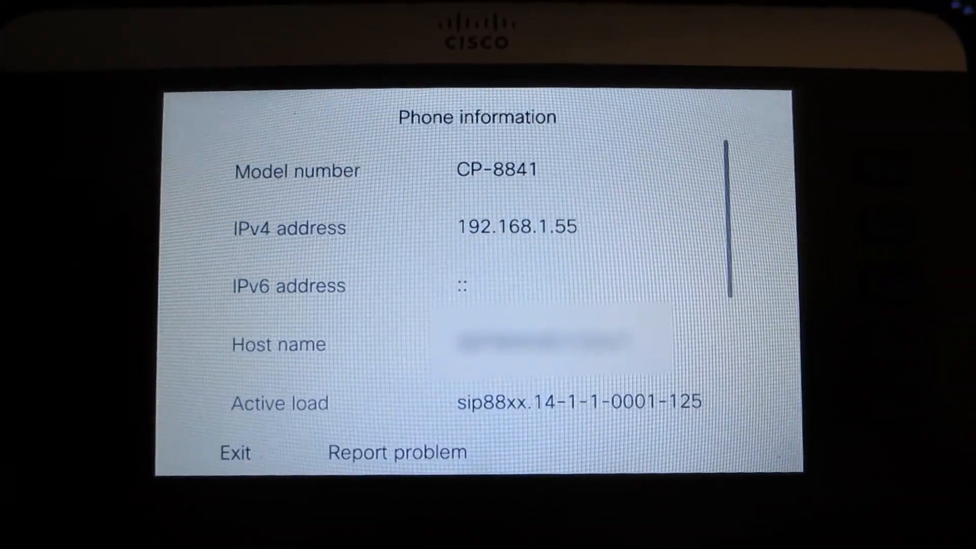